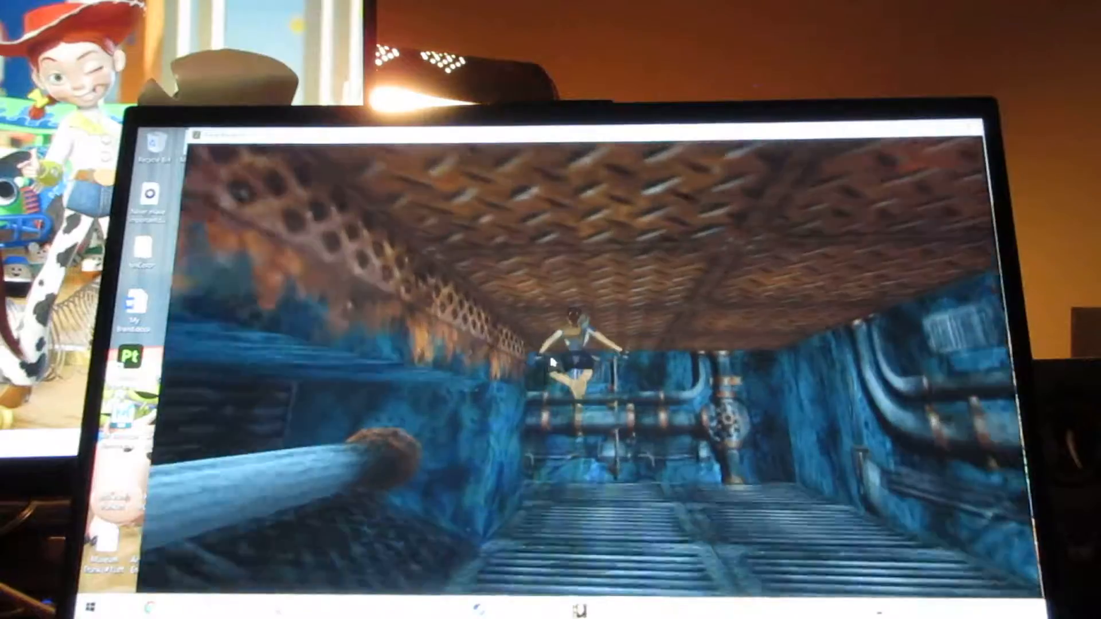
# Run Lara along the grated corridor floor toward the camera
pyautogui.press('w')
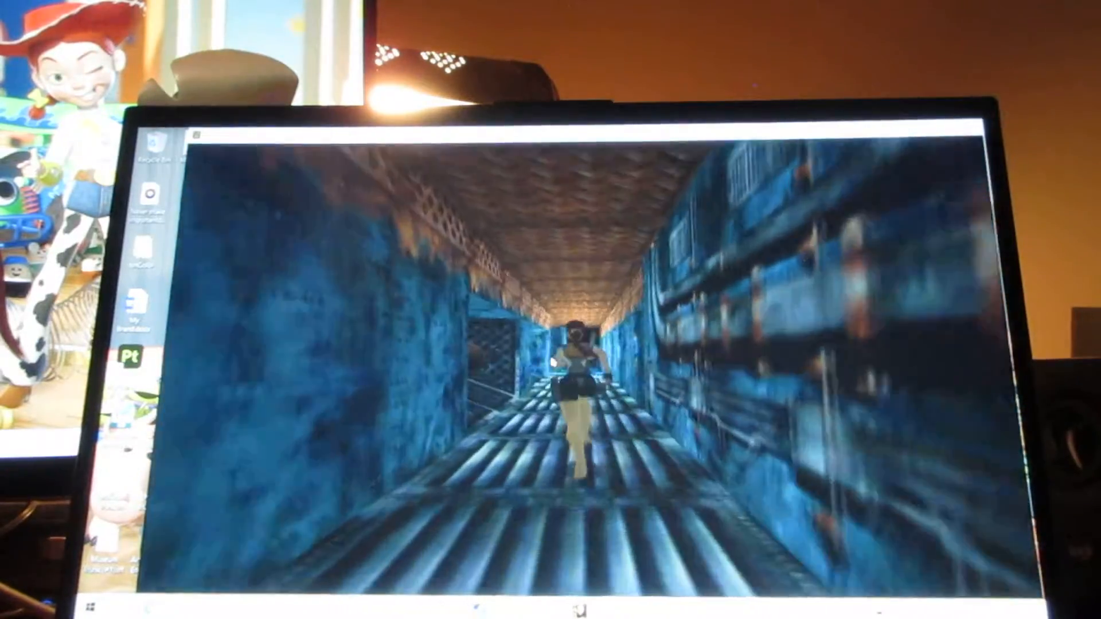